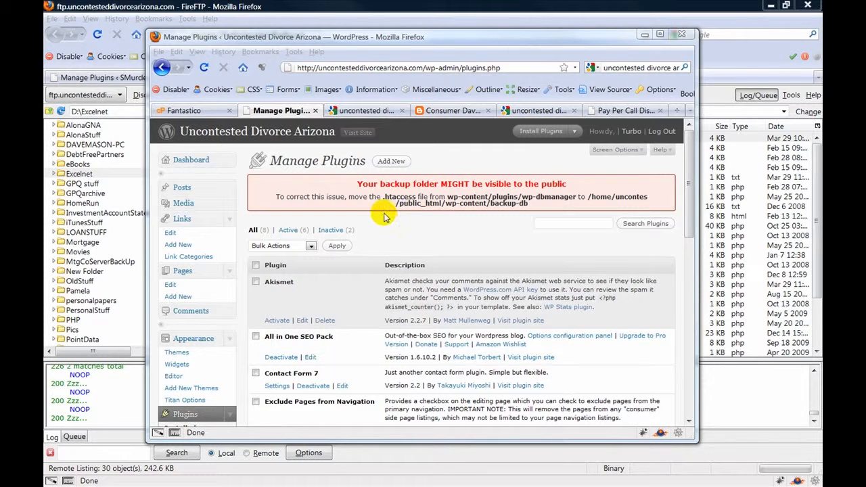
{"action": "mouse_move", "coordinate": [386, 209]}
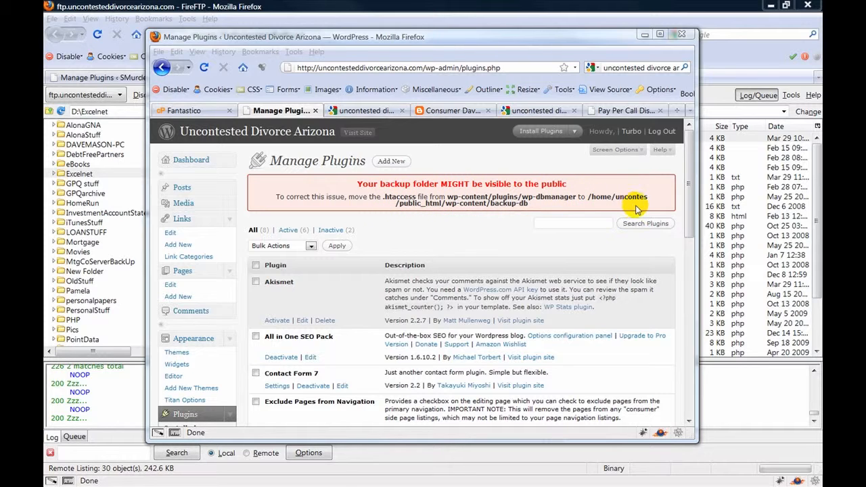
{"action": "mouse_move", "coordinate": [501, 217]}
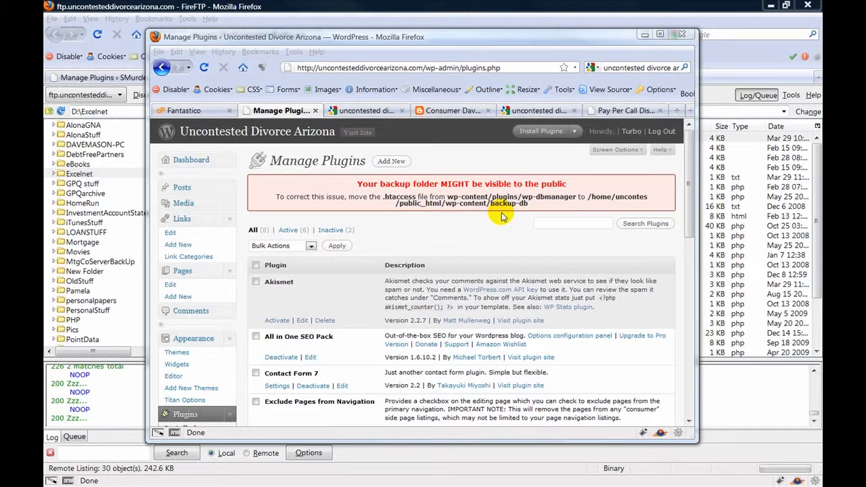
{"action": "mouse_move", "coordinate": [548, 206]}
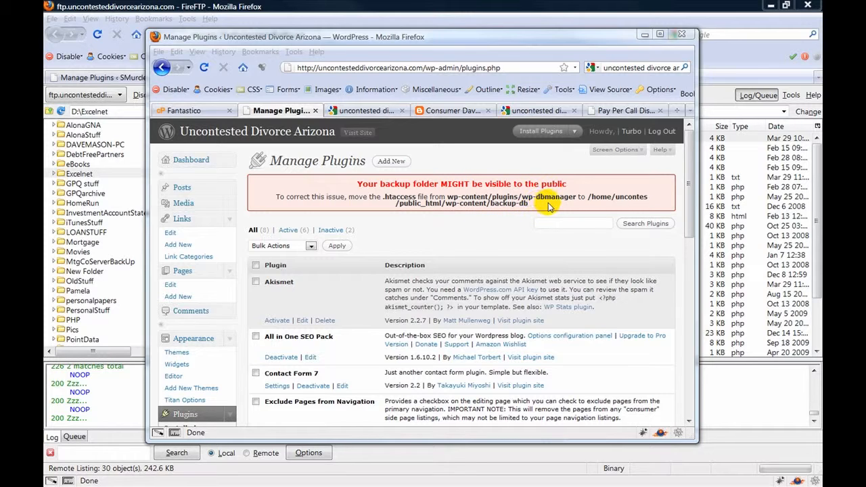
{"action": "mouse_move", "coordinate": [463, 215]}
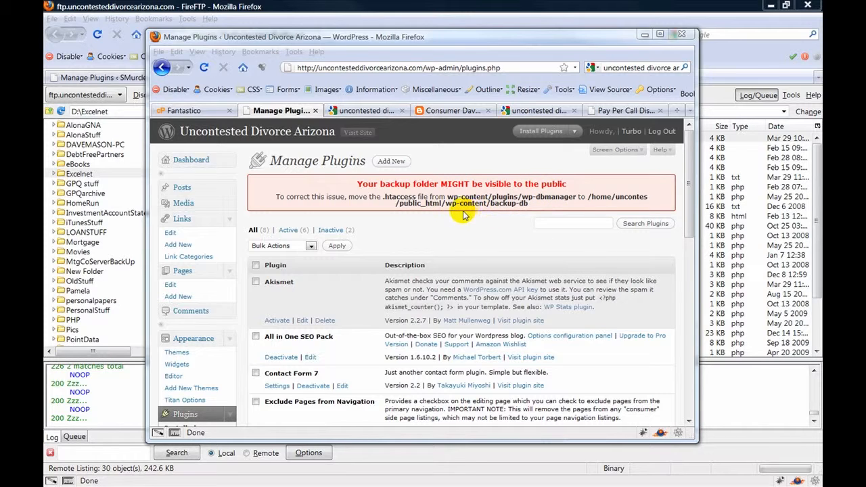
{"action": "mouse_move", "coordinate": [525, 214]}
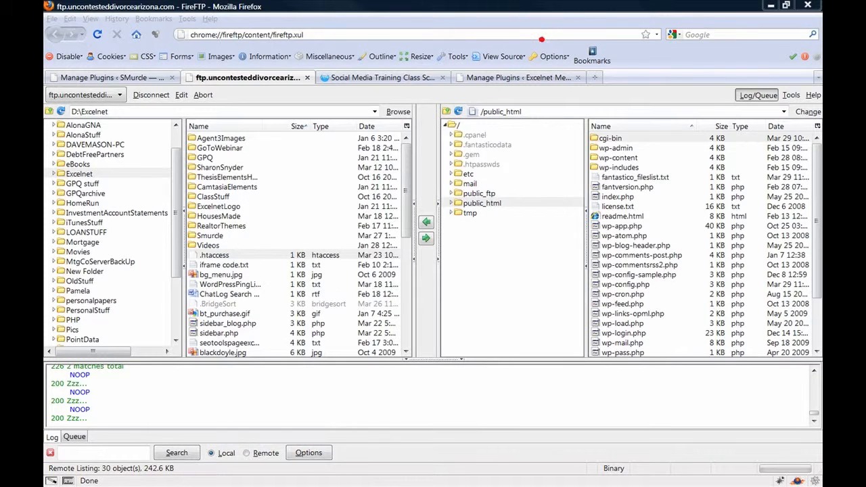
{"action": "mouse_move", "coordinate": [512, 262]}
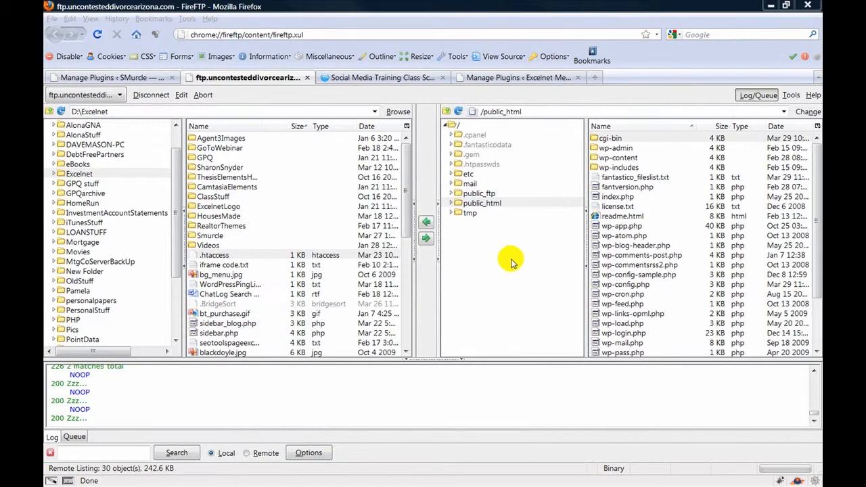
{"action": "mouse_move", "coordinate": [560, 206]}
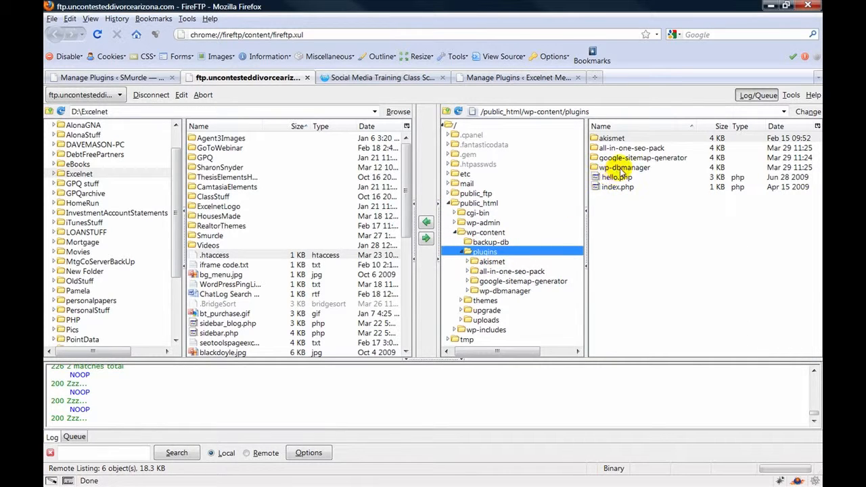
Select the wp-dbmanager folder in the remote wp-content/plugins listing
{"action": "left_click", "coordinate": [624, 168]}
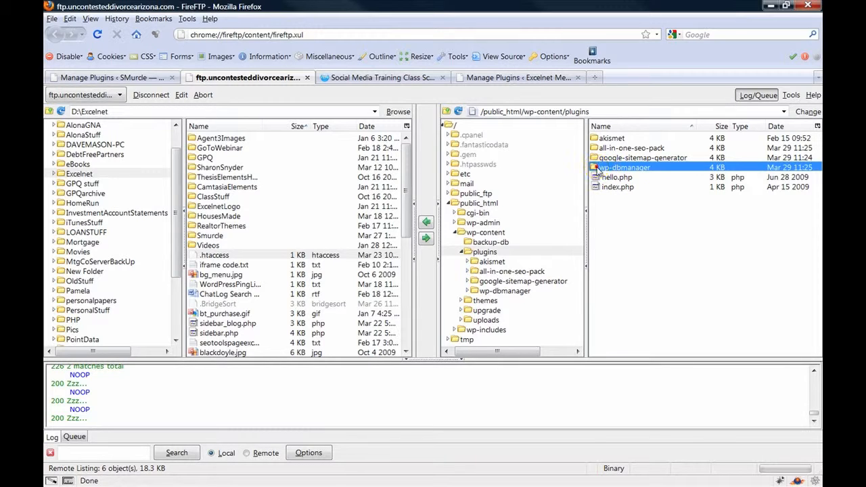
Enter the remote wp-dbmanager folder and select its htaccess.txt file
{"action": "double_click", "coordinate": [624, 168]}
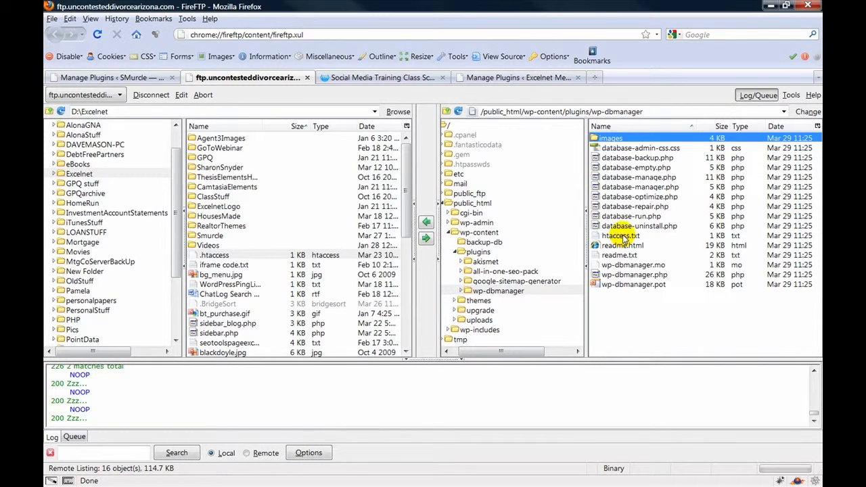
{"action": "left_click", "coordinate": [620, 236]}
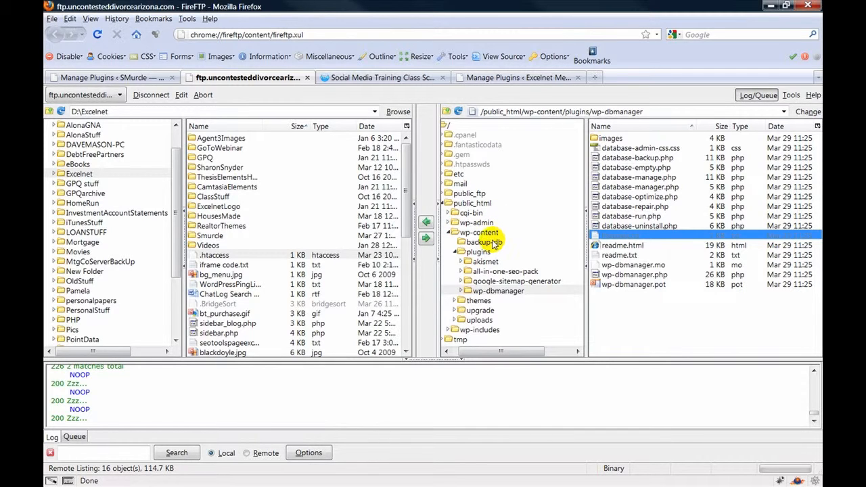
Move htaccess.txt into wp-content/backup-db and rename it to .htaccess
{"action": "left_click", "coordinate": [482, 241]}
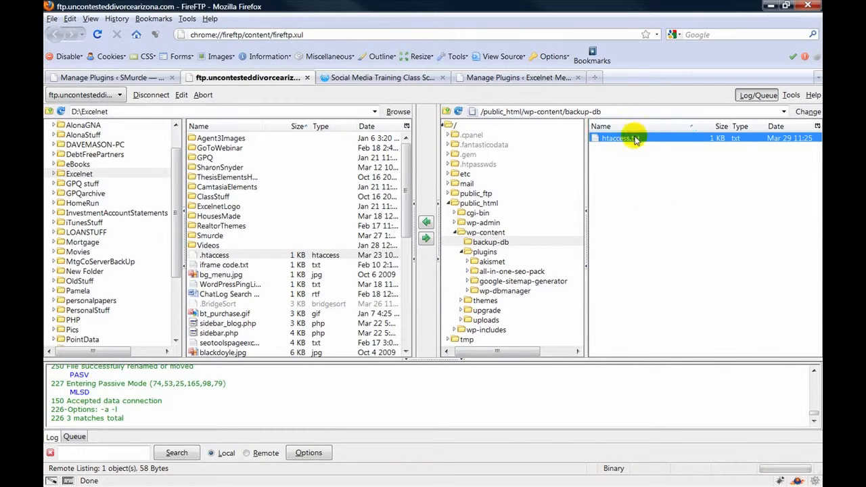
{"action": "mouse_move", "coordinate": [638, 139]}
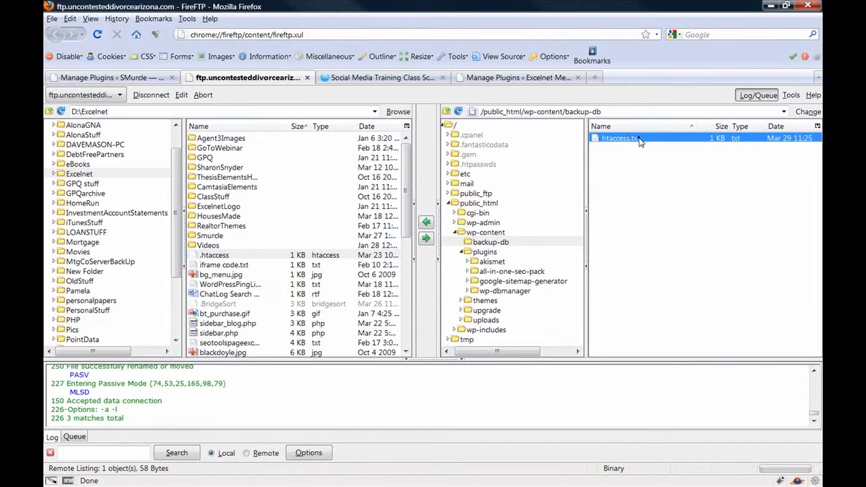
{"action": "double_click", "coordinate": [620, 138]}
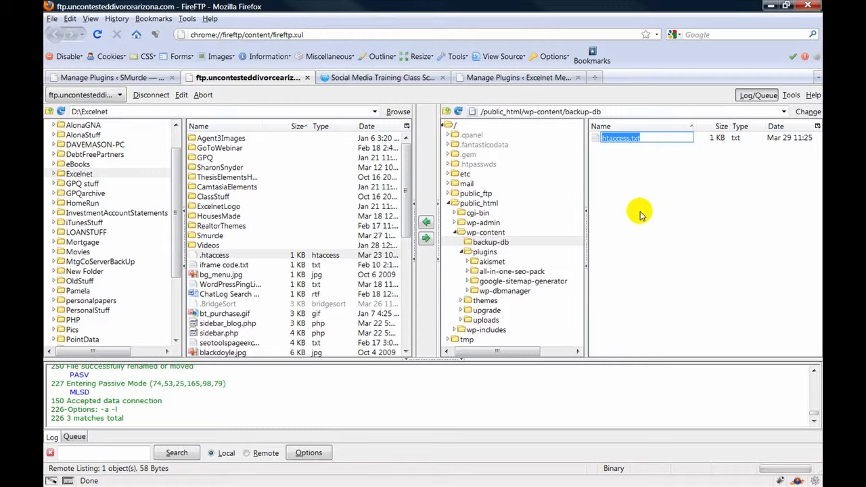
{"action": "type", "text": ".htac"}
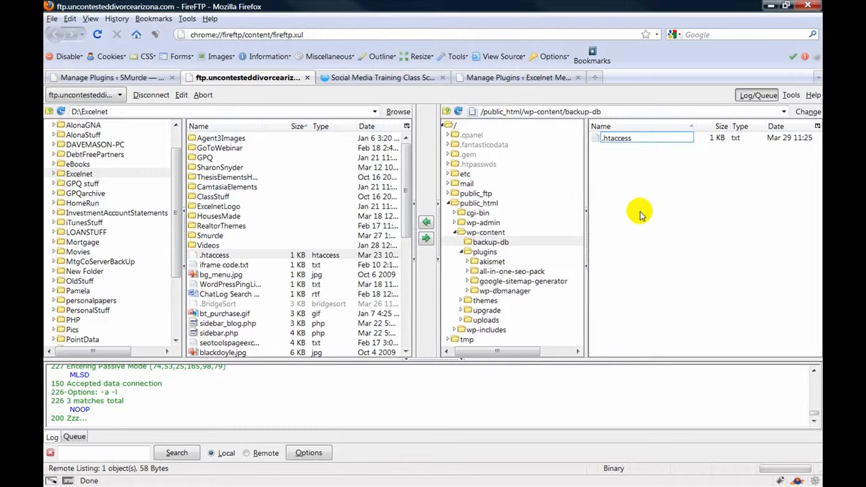
{"action": "left_click", "coordinate": [616, 138]}
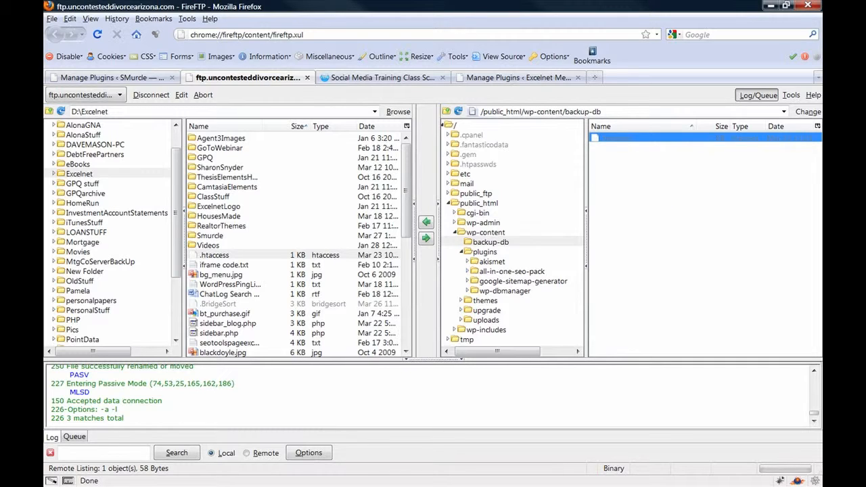